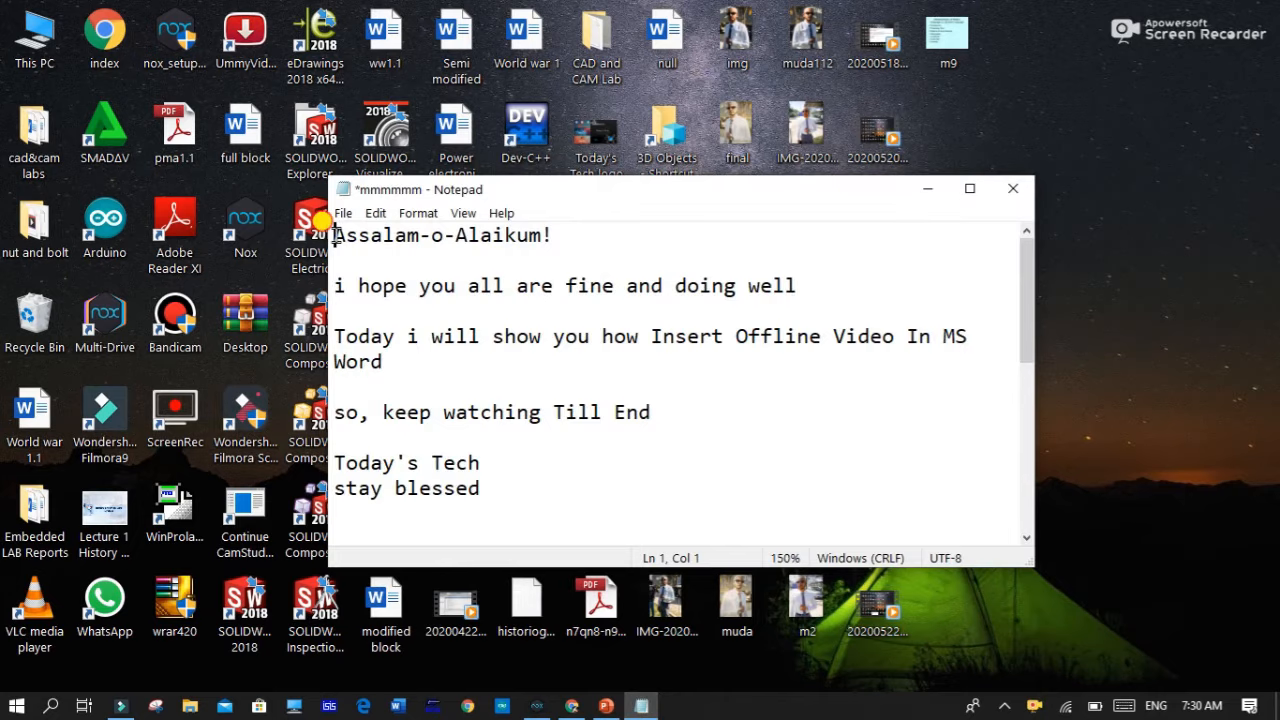
Enable the Developer tab in Word Options under Customize Ribbon and confirm.
left_click(337, 285)
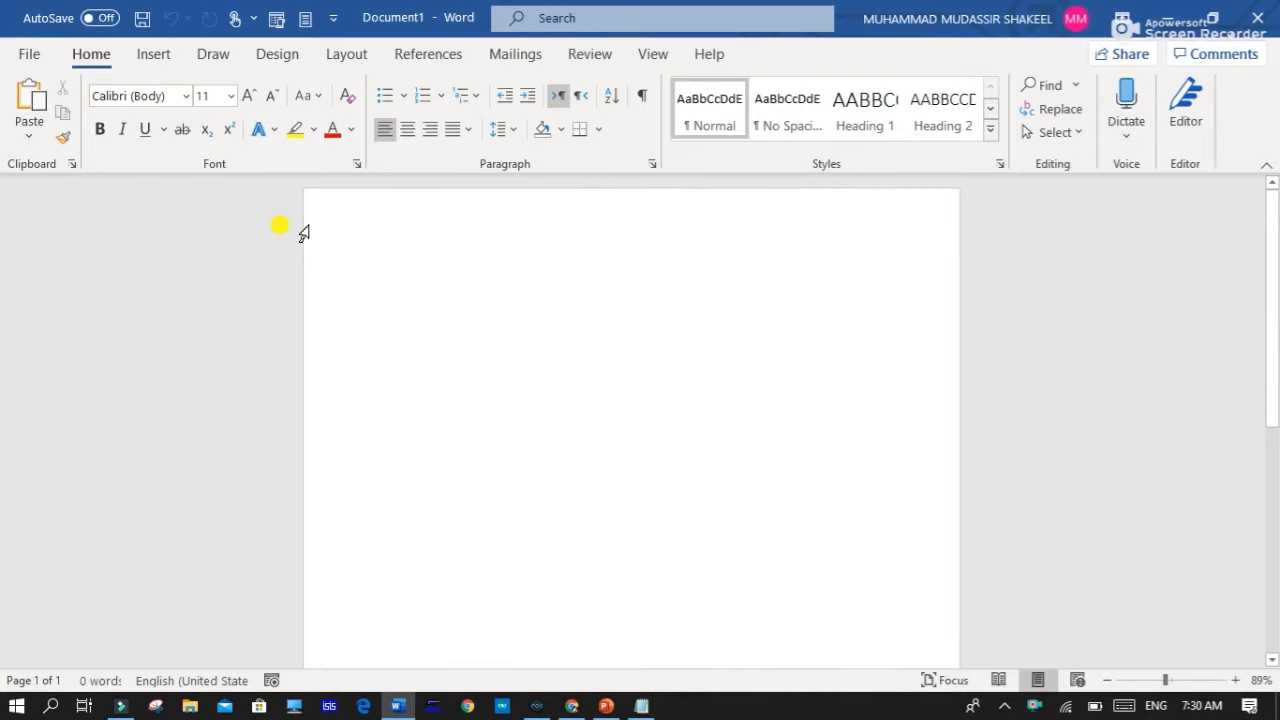
mouse_move(27, 50)
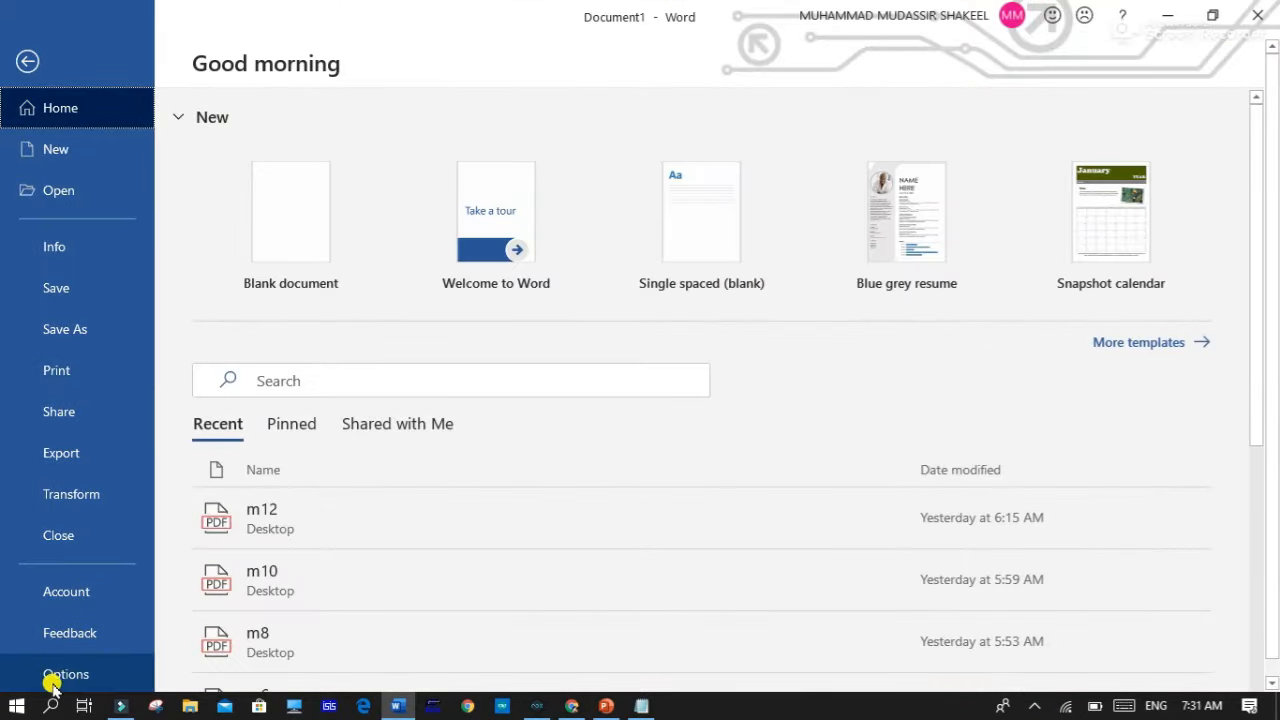
left_click(65, 673)
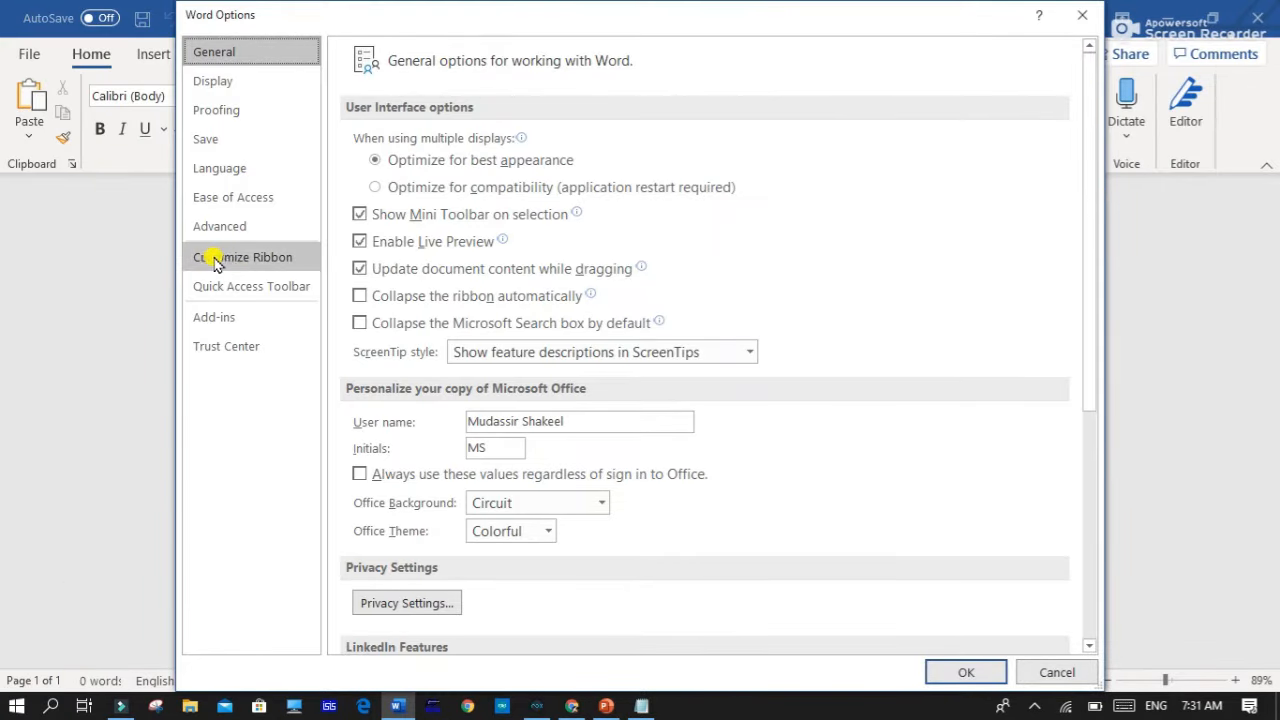
mouse_move(255, 263)
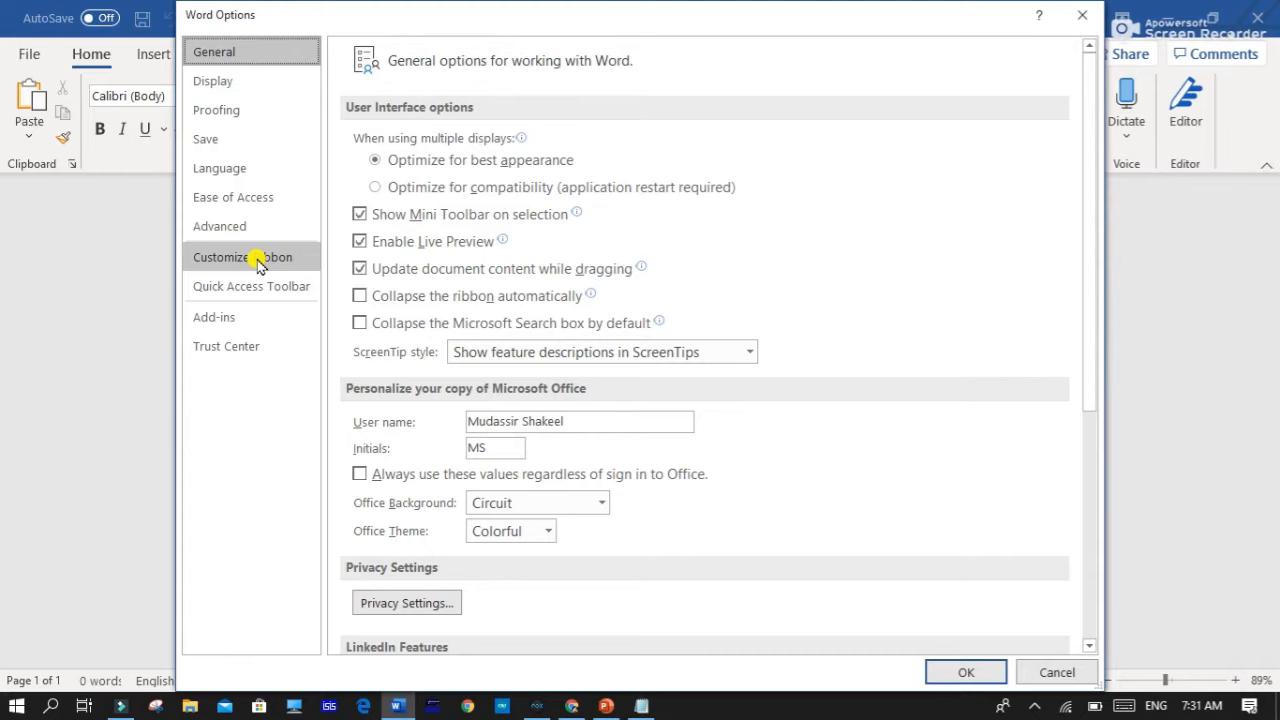
left_click(242, 257)
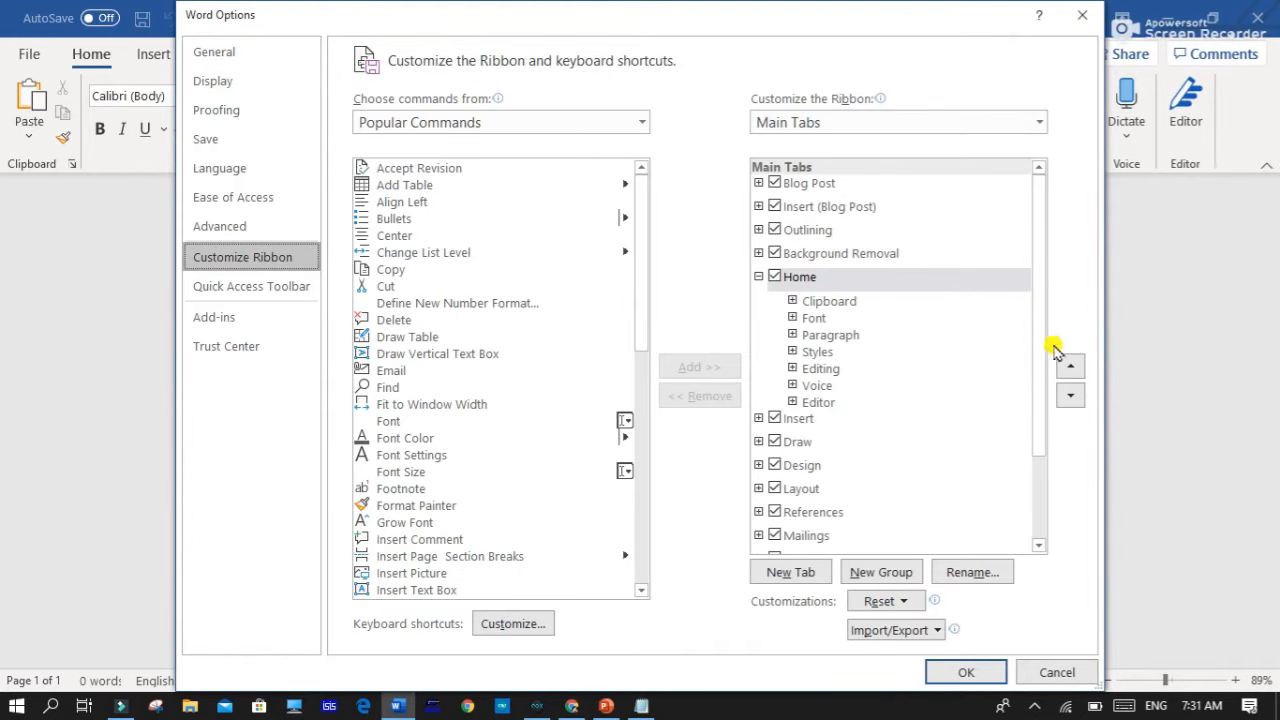
scroll("down", 3)
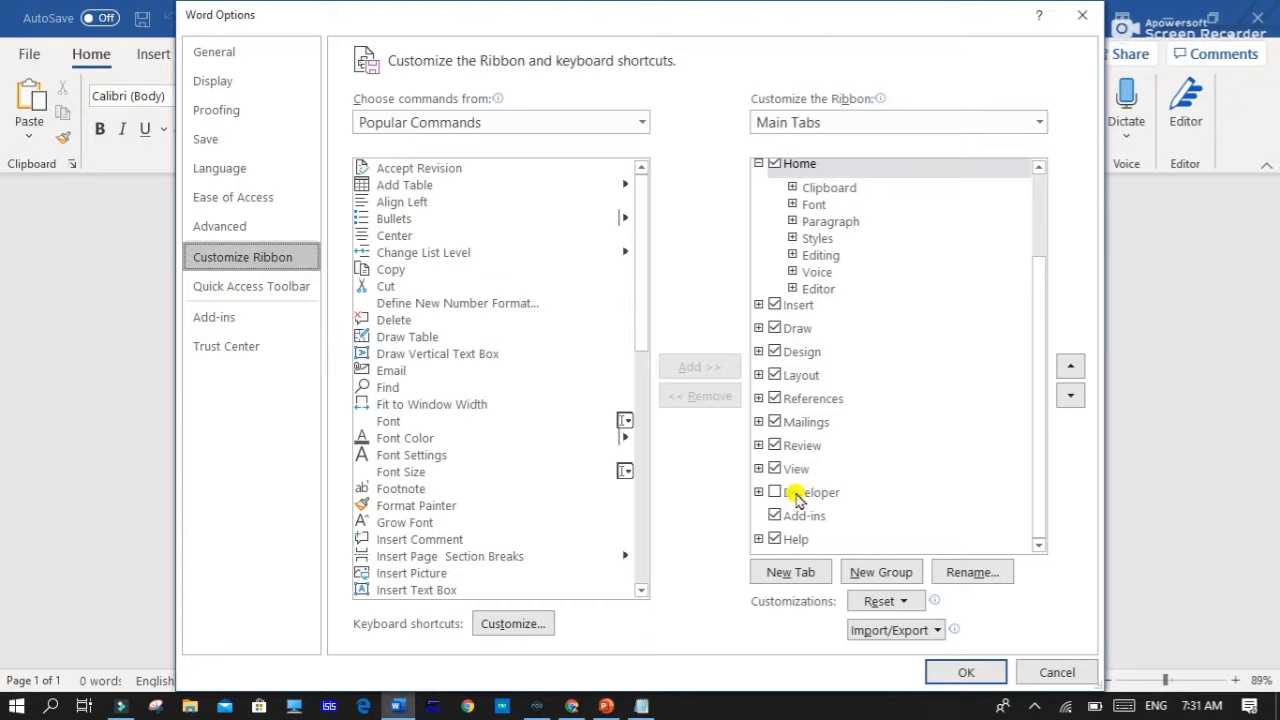
left_click(775, 491)
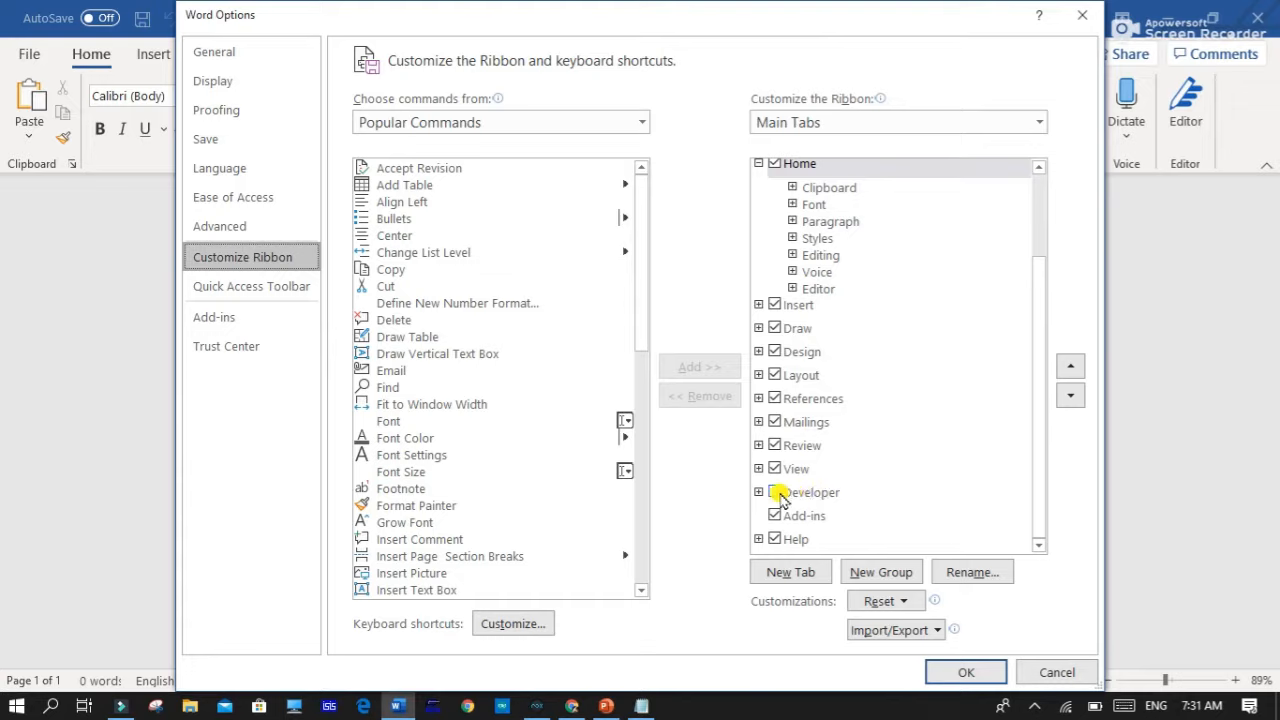
left_click(775, 491)
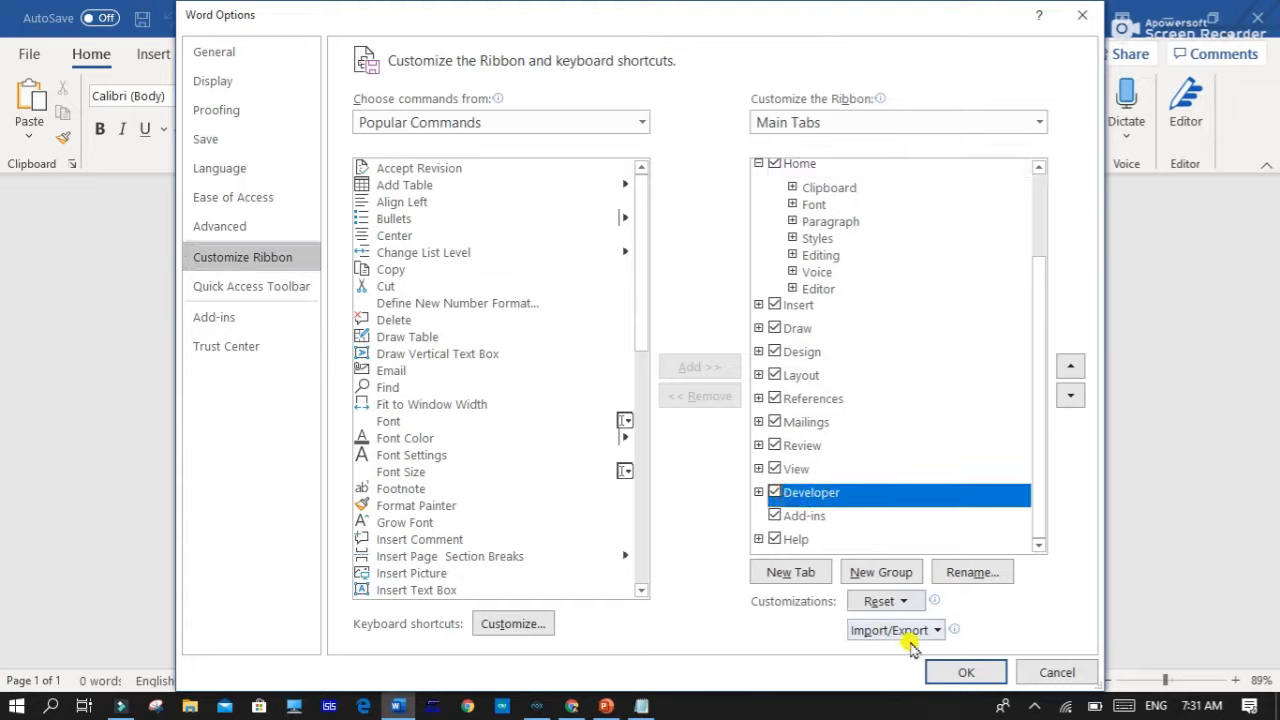
left_click(965, 671)
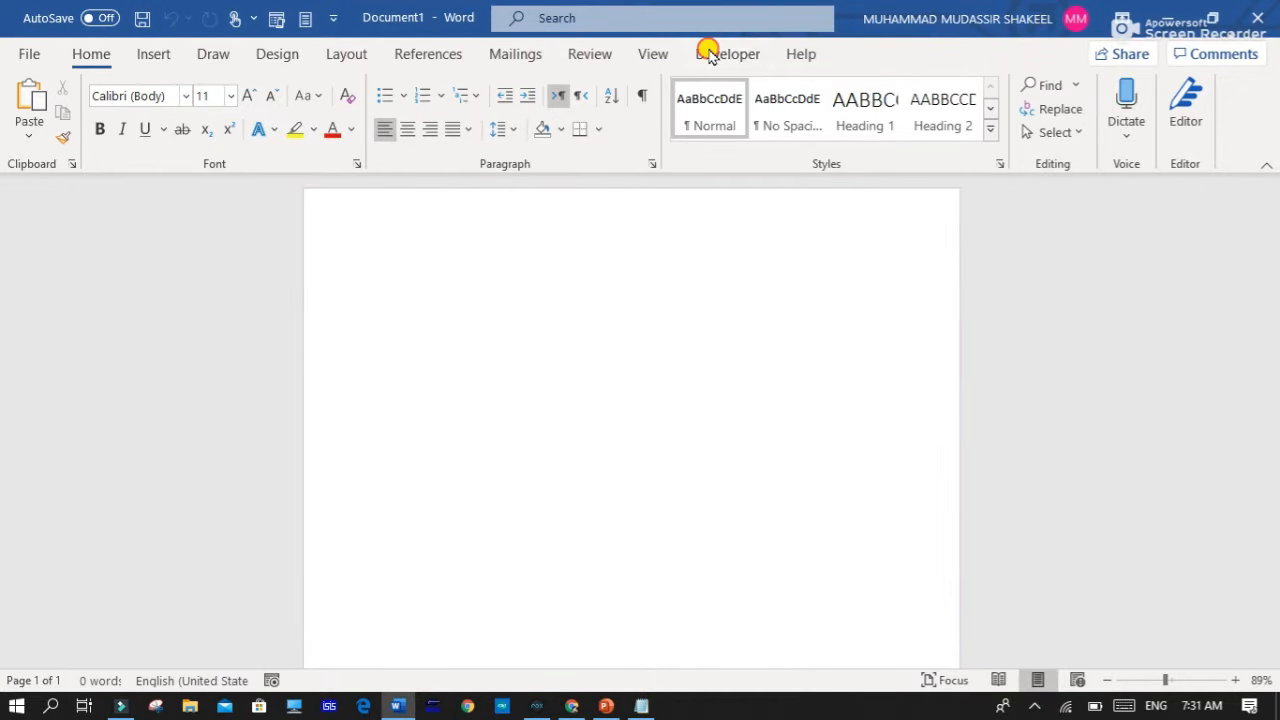
Expand the Legacy Tools controls gallery on the Developer tab.
left_click(727, 53)
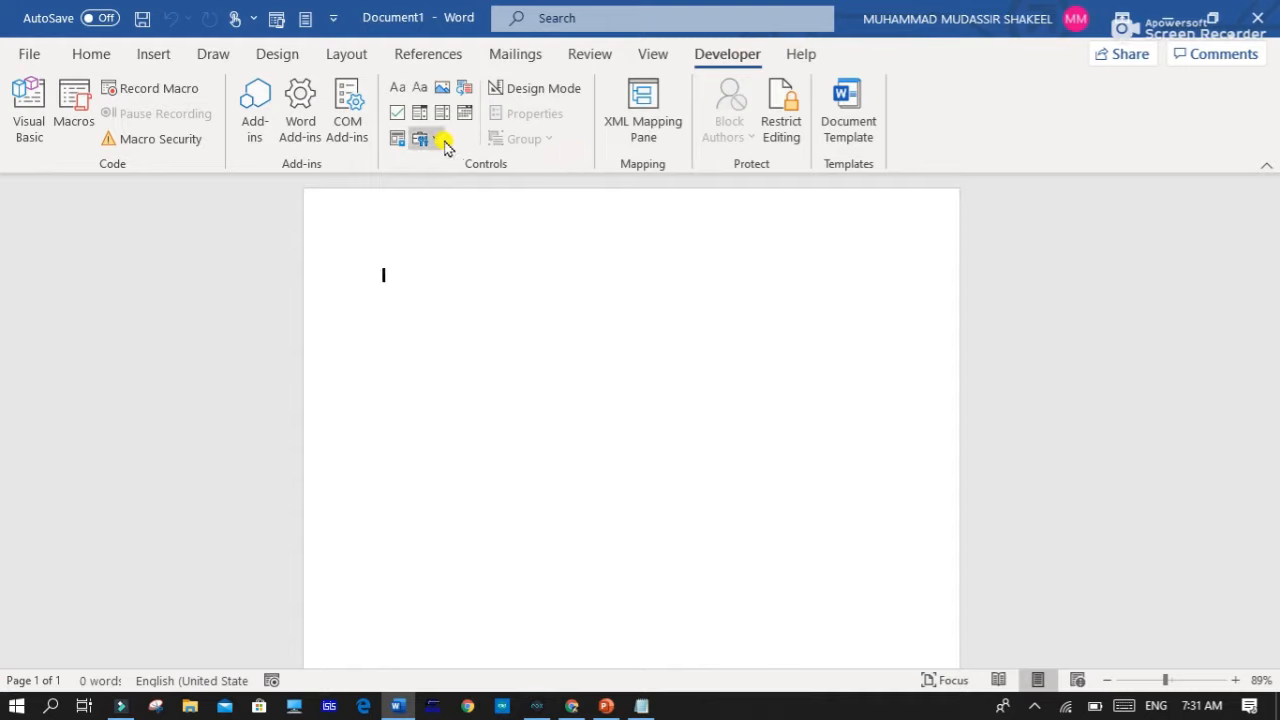
left_click(420, 138)
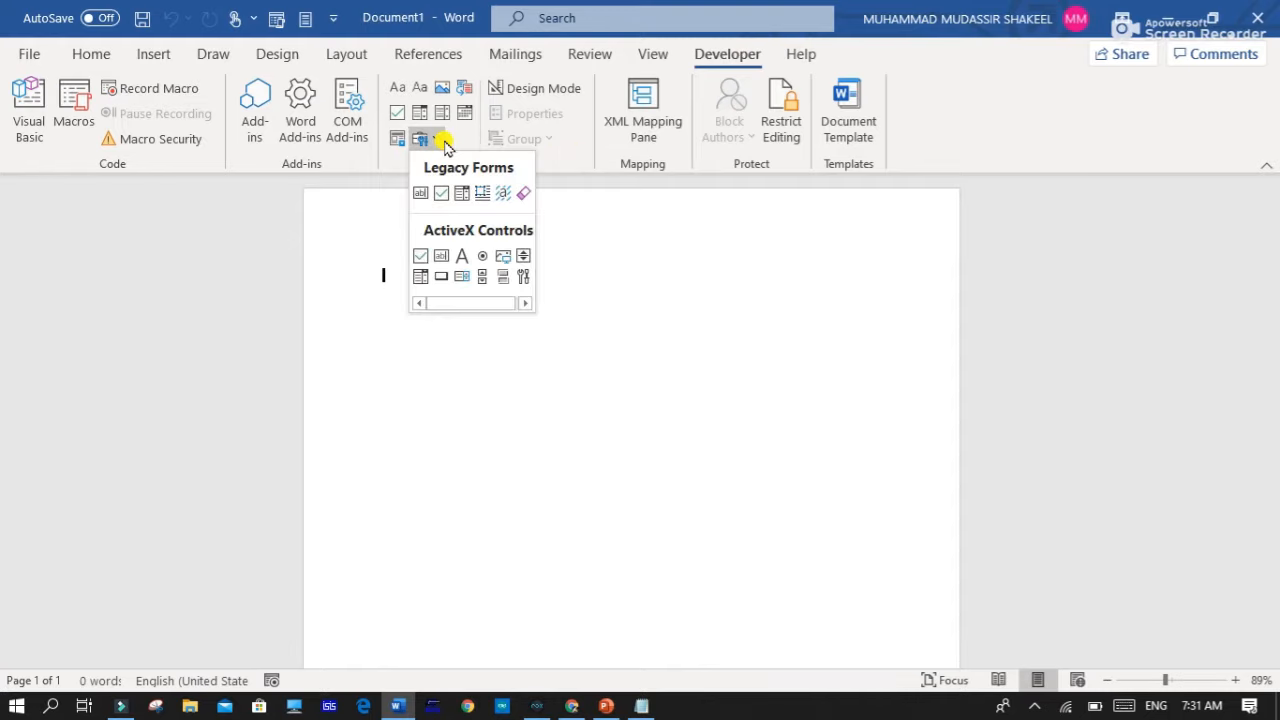
mouse_move(523, 276)
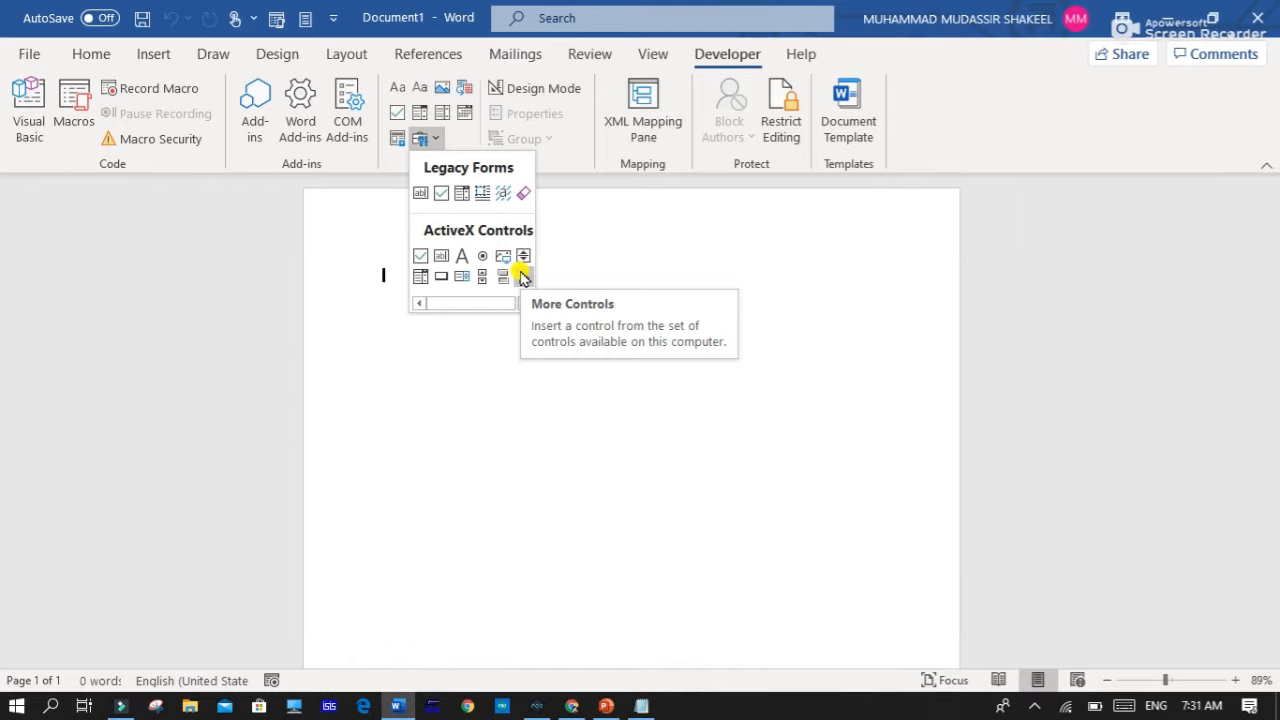
Insert a Windows Media Player control from the More Controls list.
left_click(520, 276)
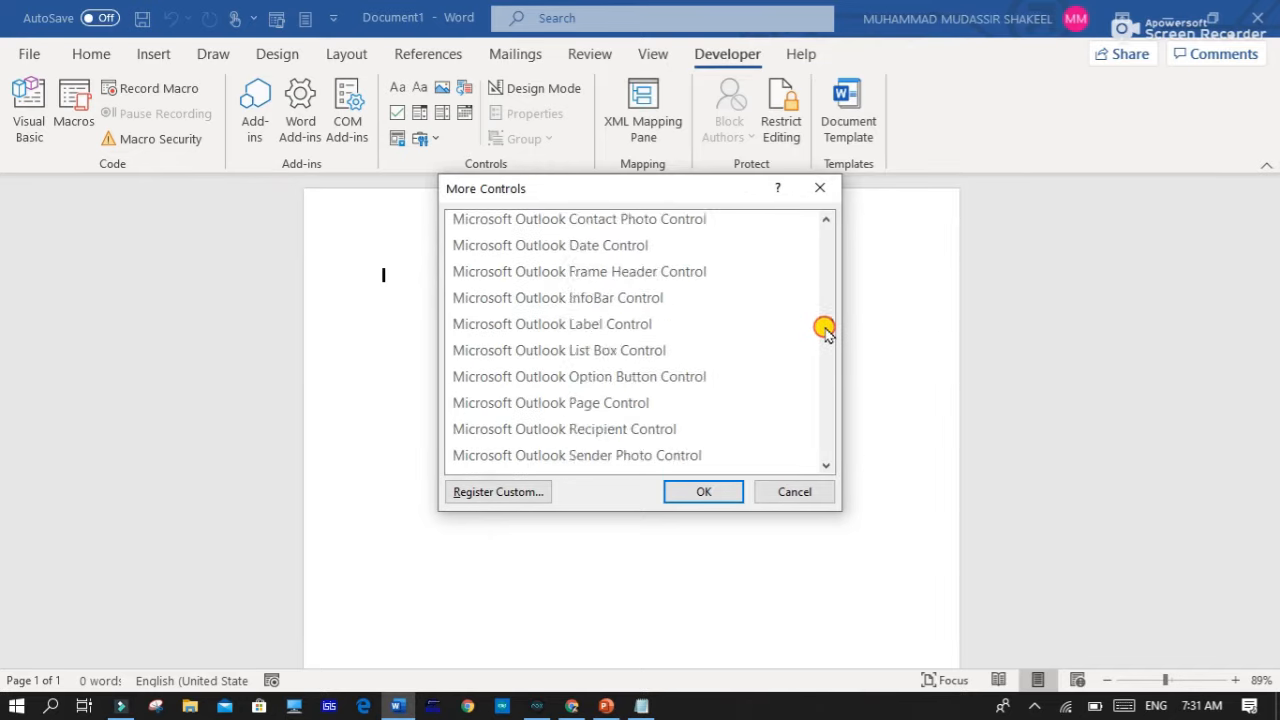
scroll("down", 3)
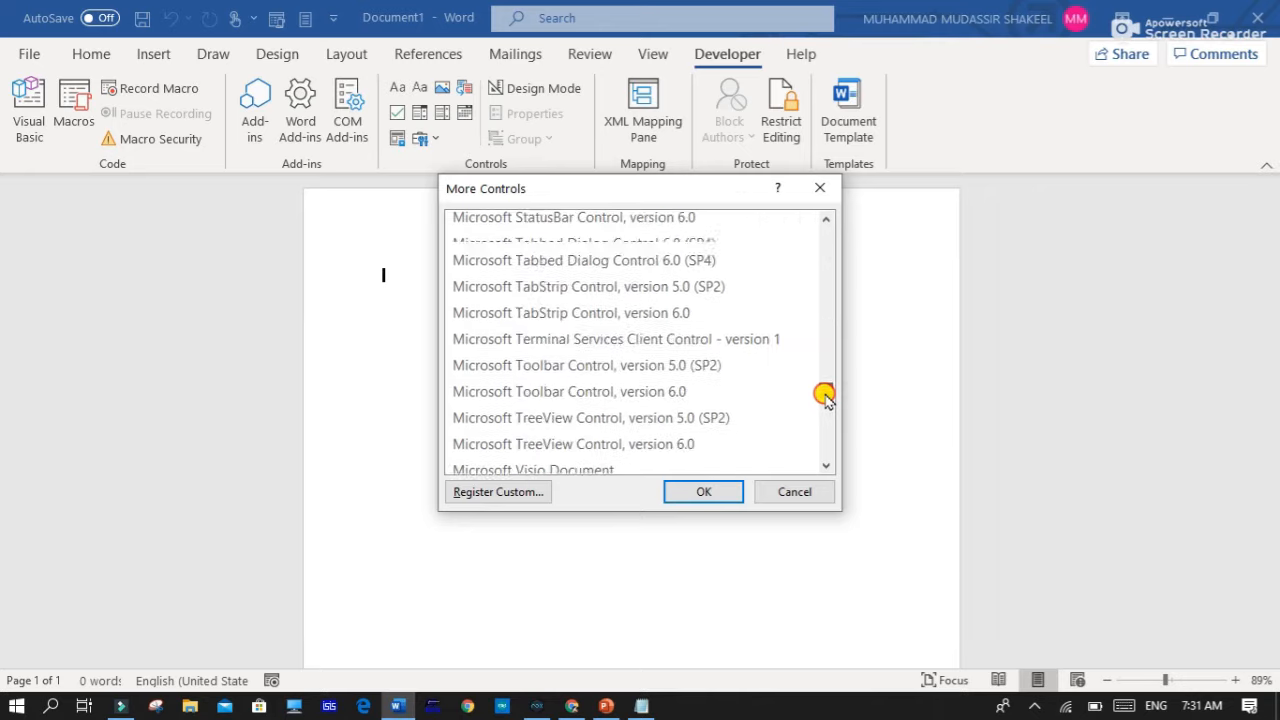
scroll("down", 3)
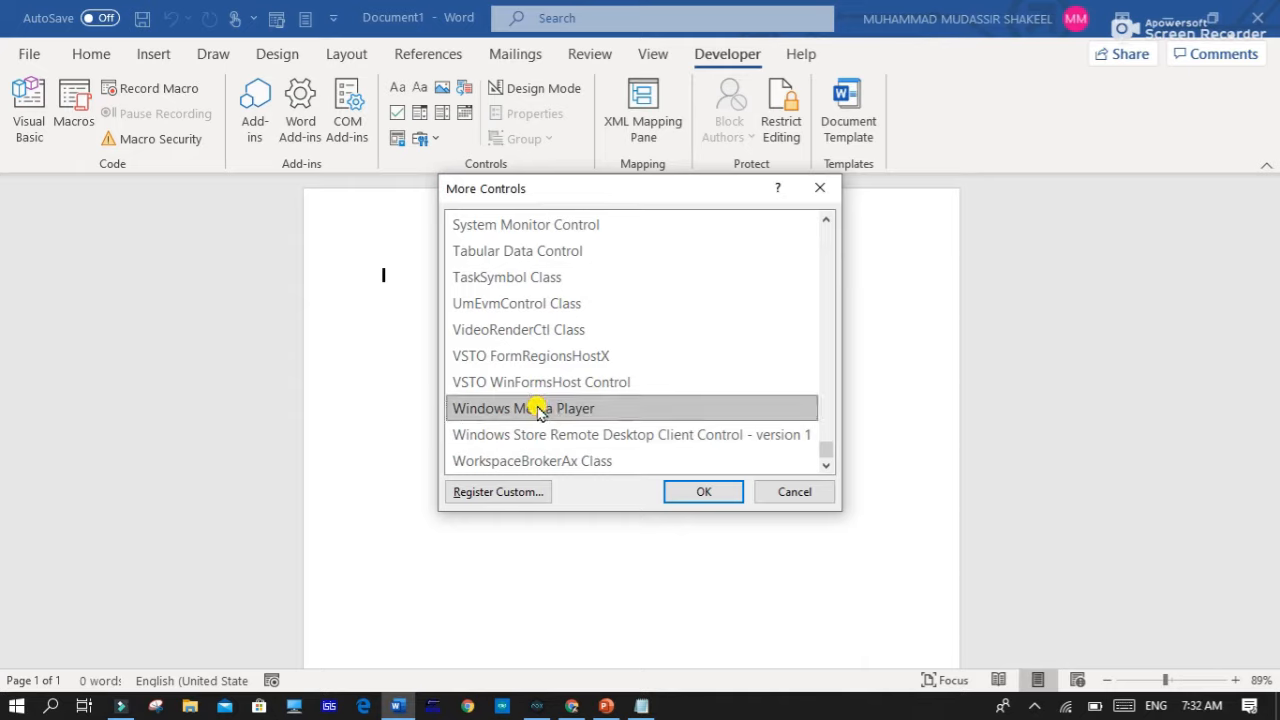
left_click(703, 491)
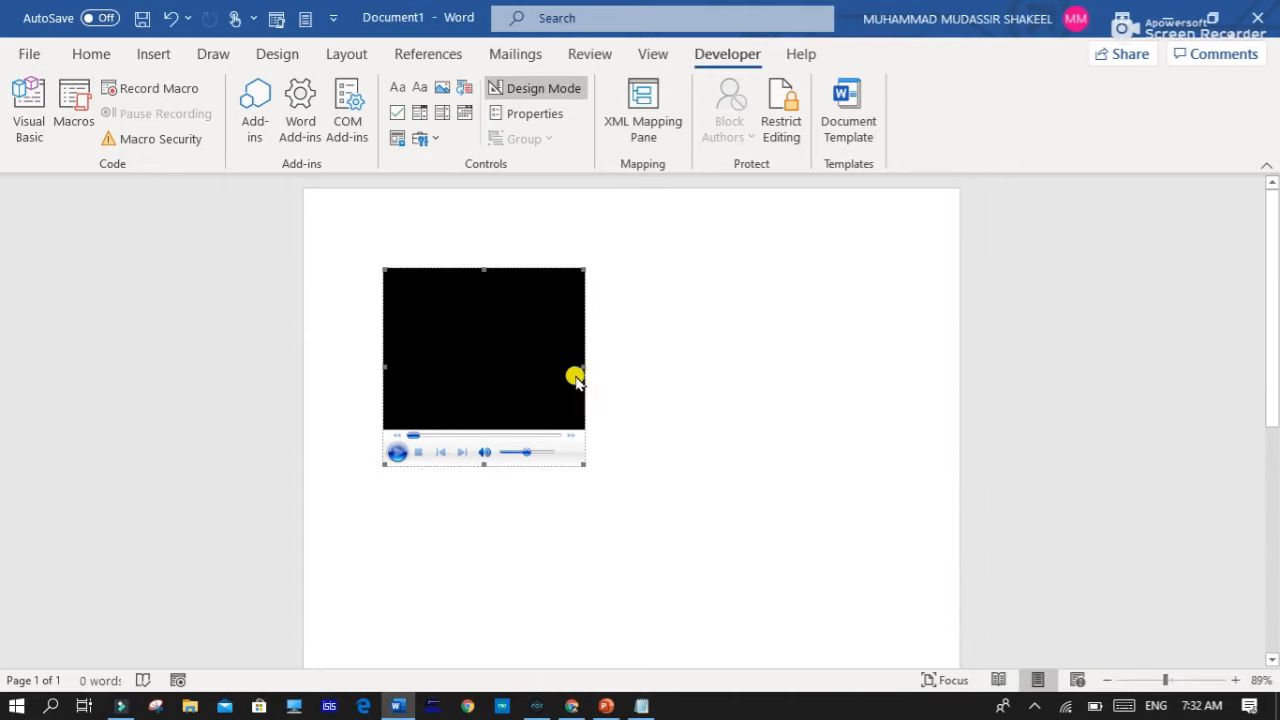
Enlarge the media player control and show its Properties sheet.
left_click_drag(586, 465, 665, 545)
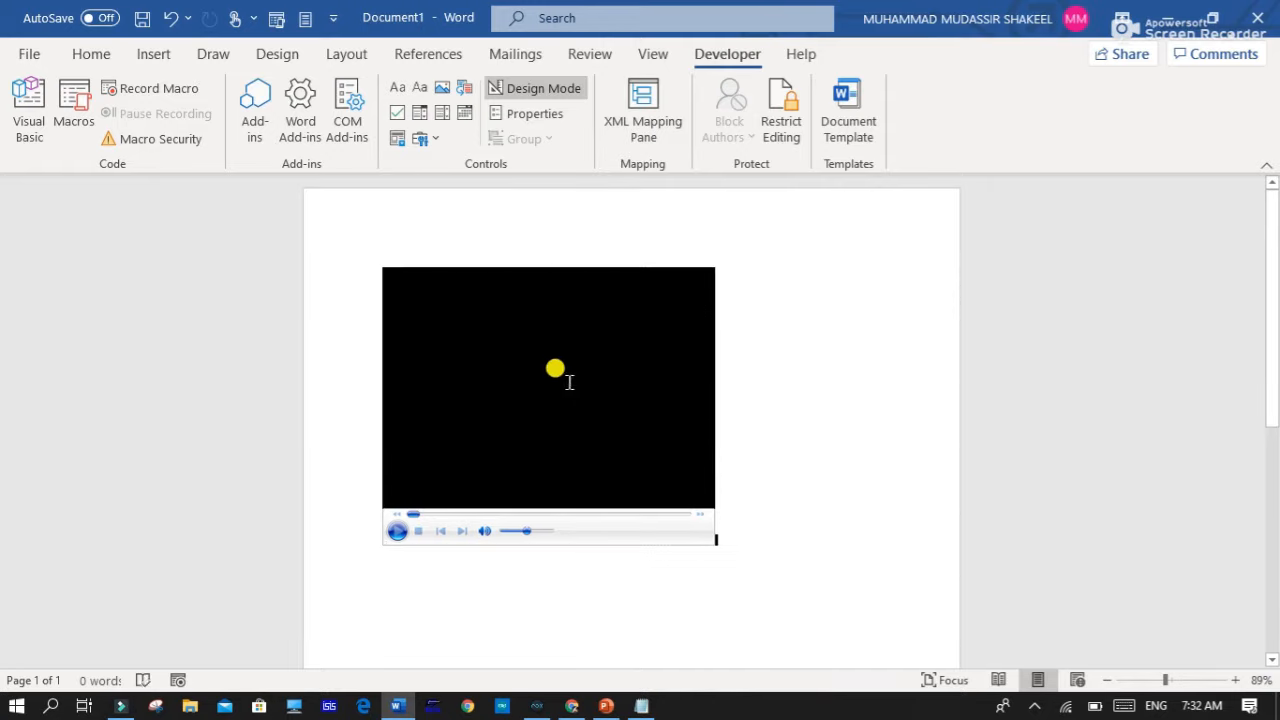
right_click(548, 368)
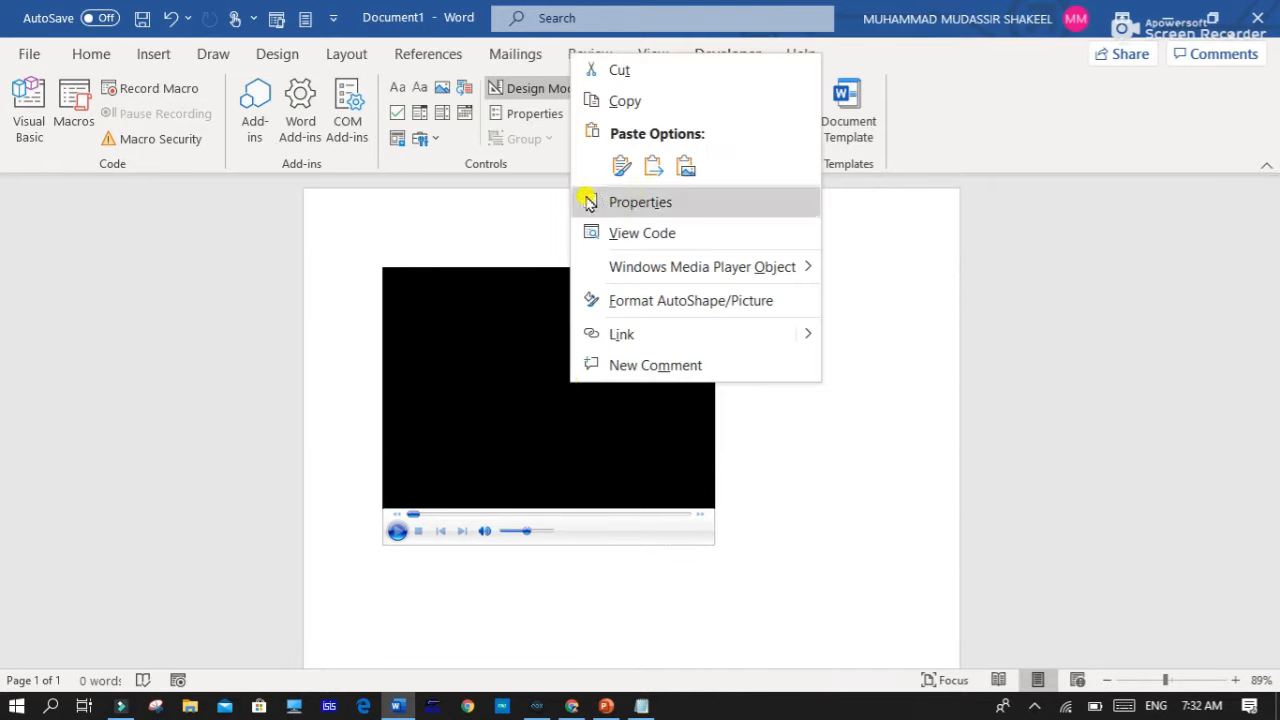
left_click(639, 202)
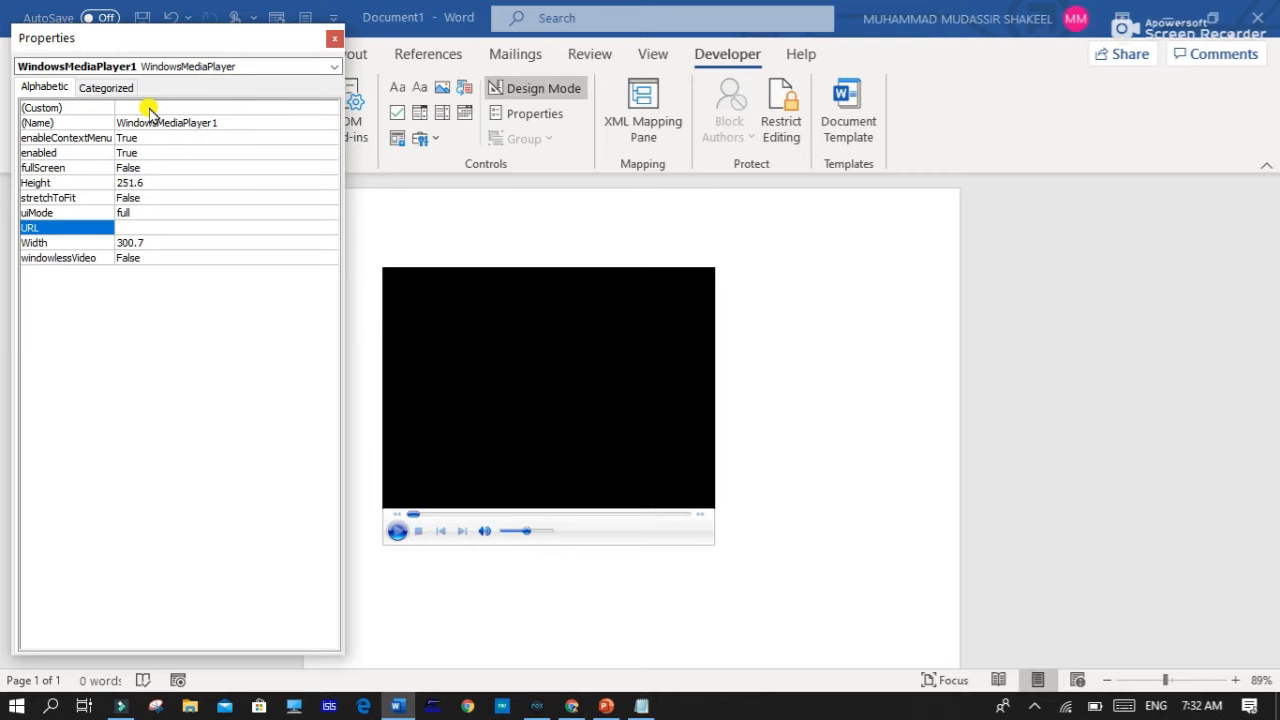
Browse from the Custom settings and choose the iq.mp4 video in Today's Tech as the source.
left_click(42, 107)
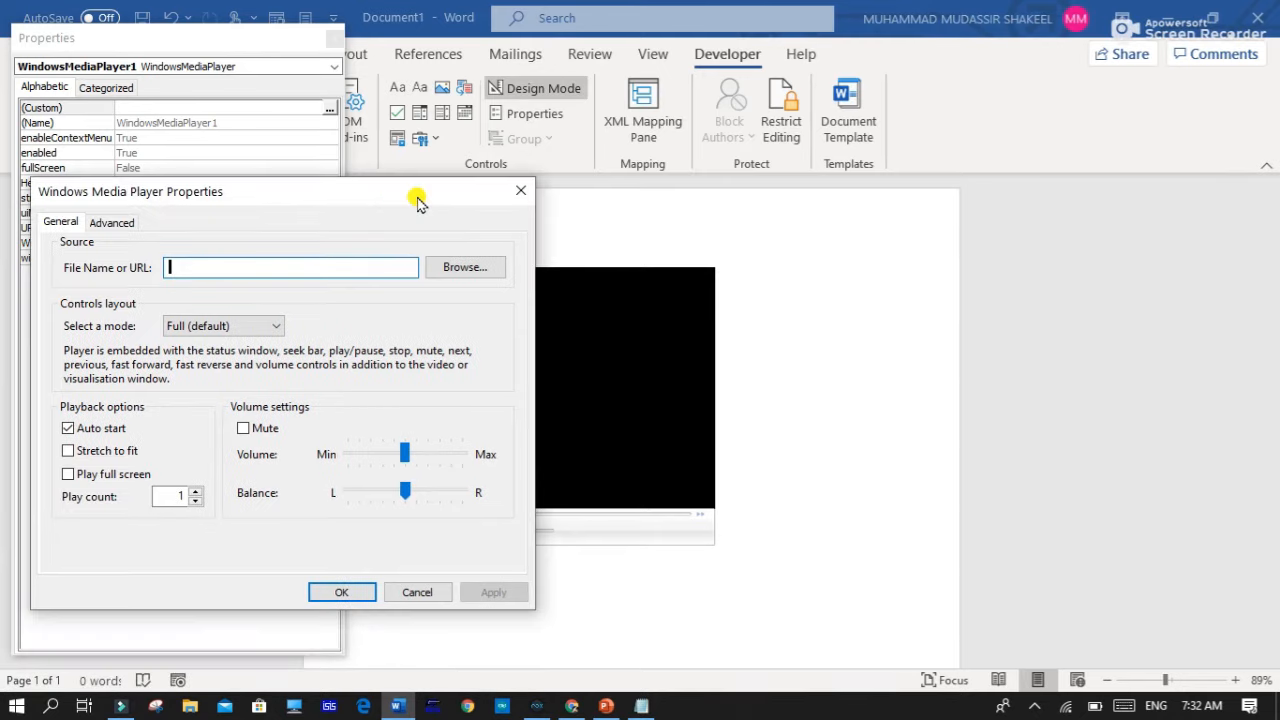
mouse_move(183, 267)
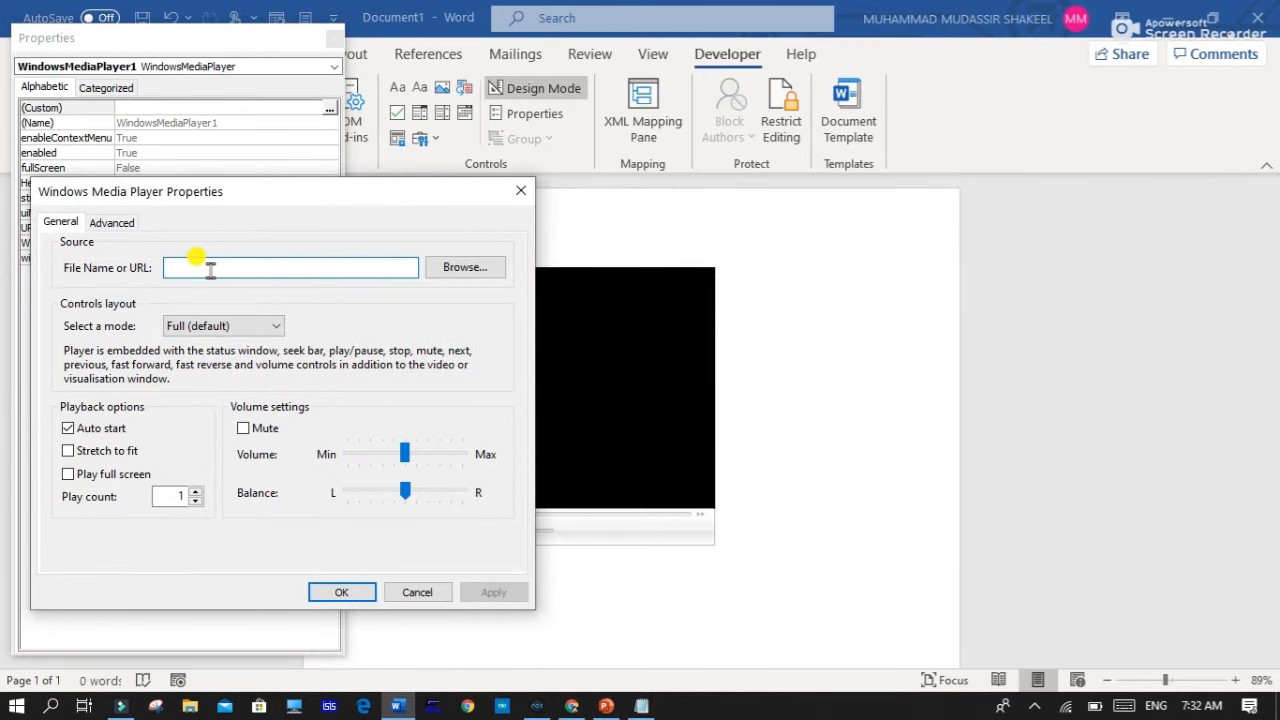
mouse_move(464, 267)
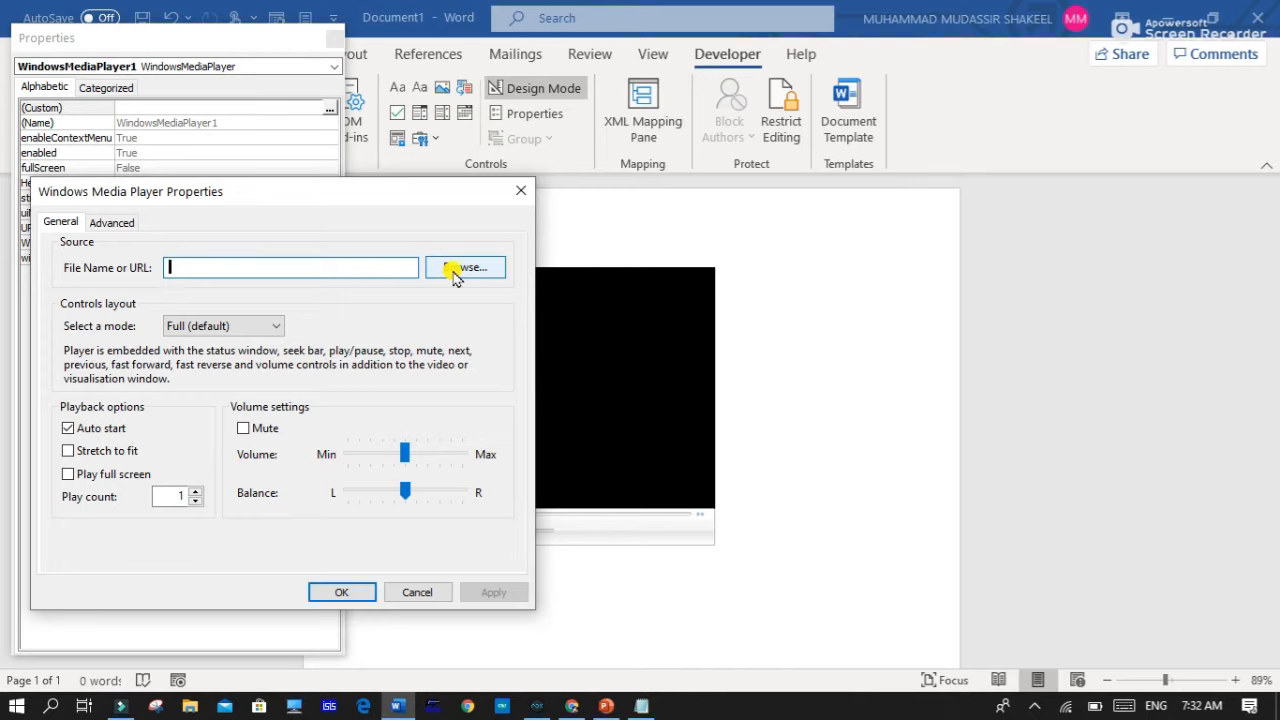
left_click(464, 267)
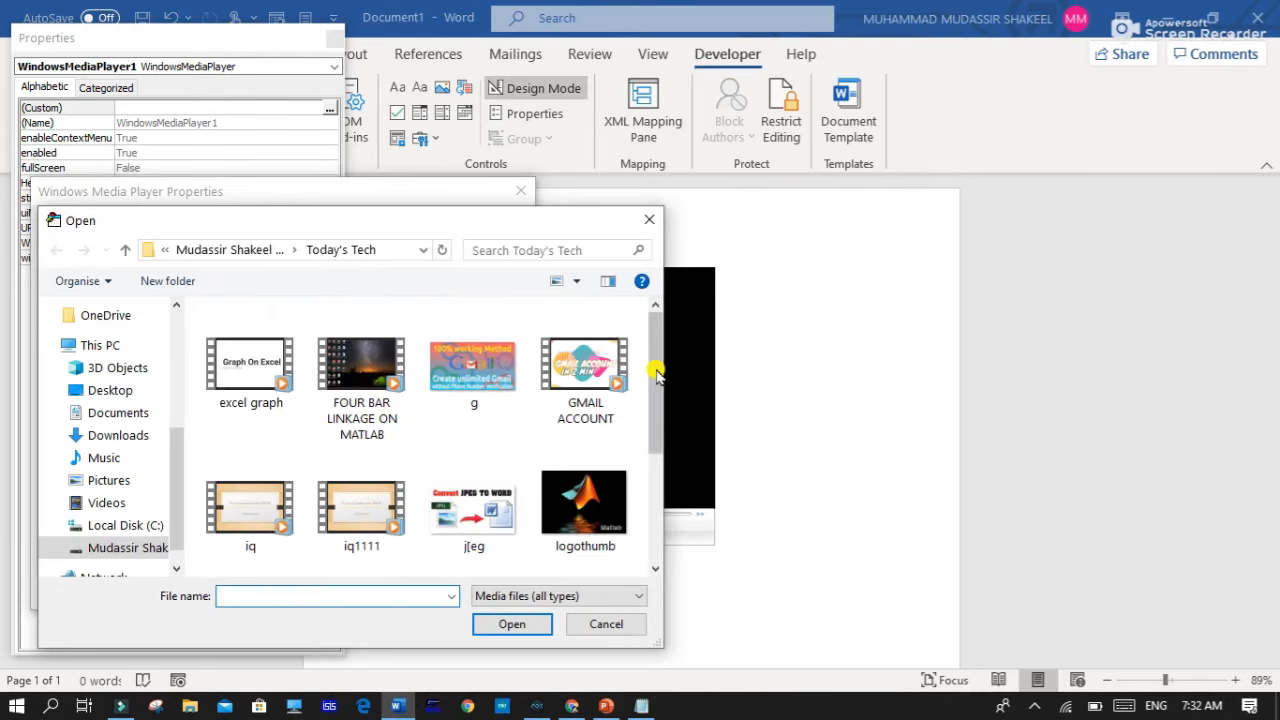
scroll("down", 3)
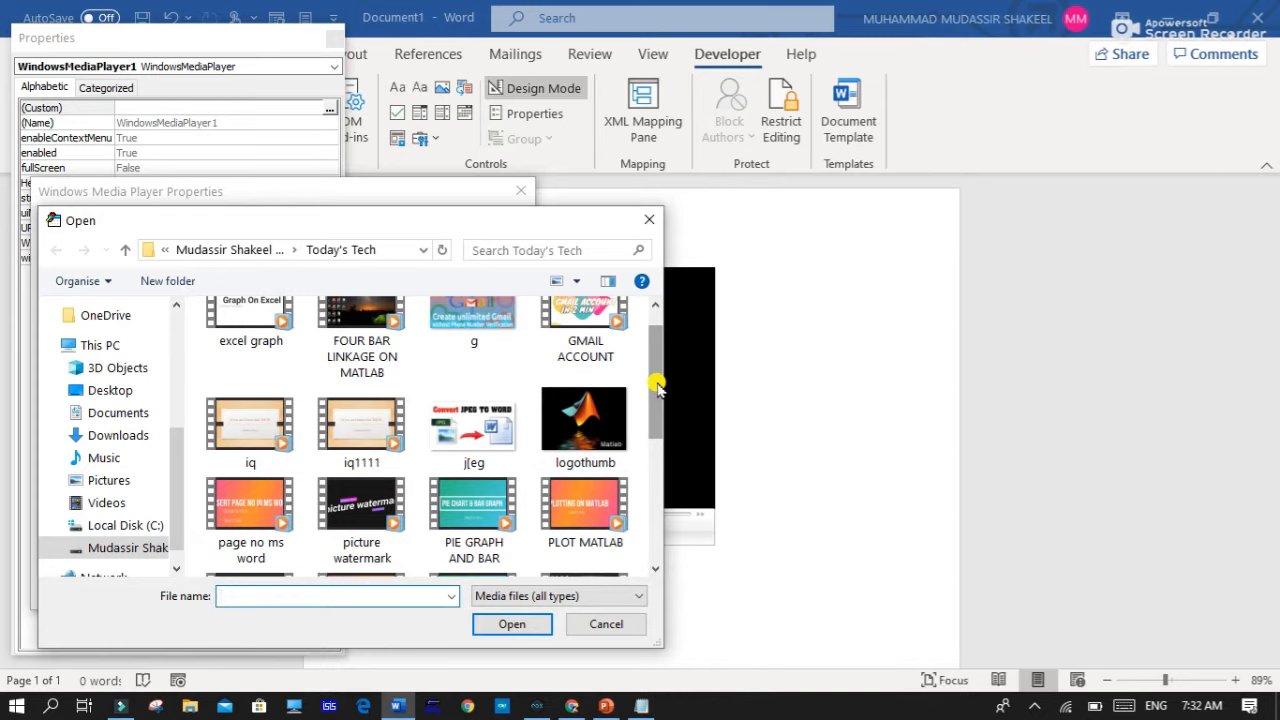
mouse_move(650, 387)
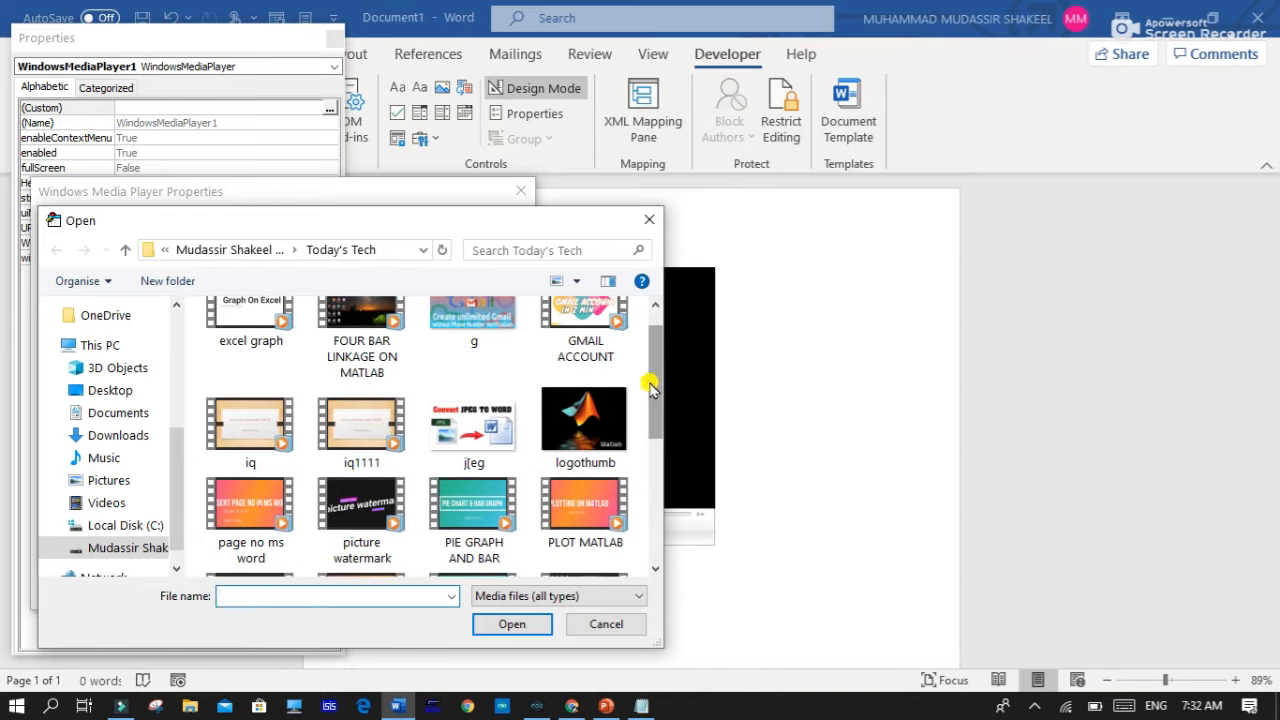
left_click(250, 418)
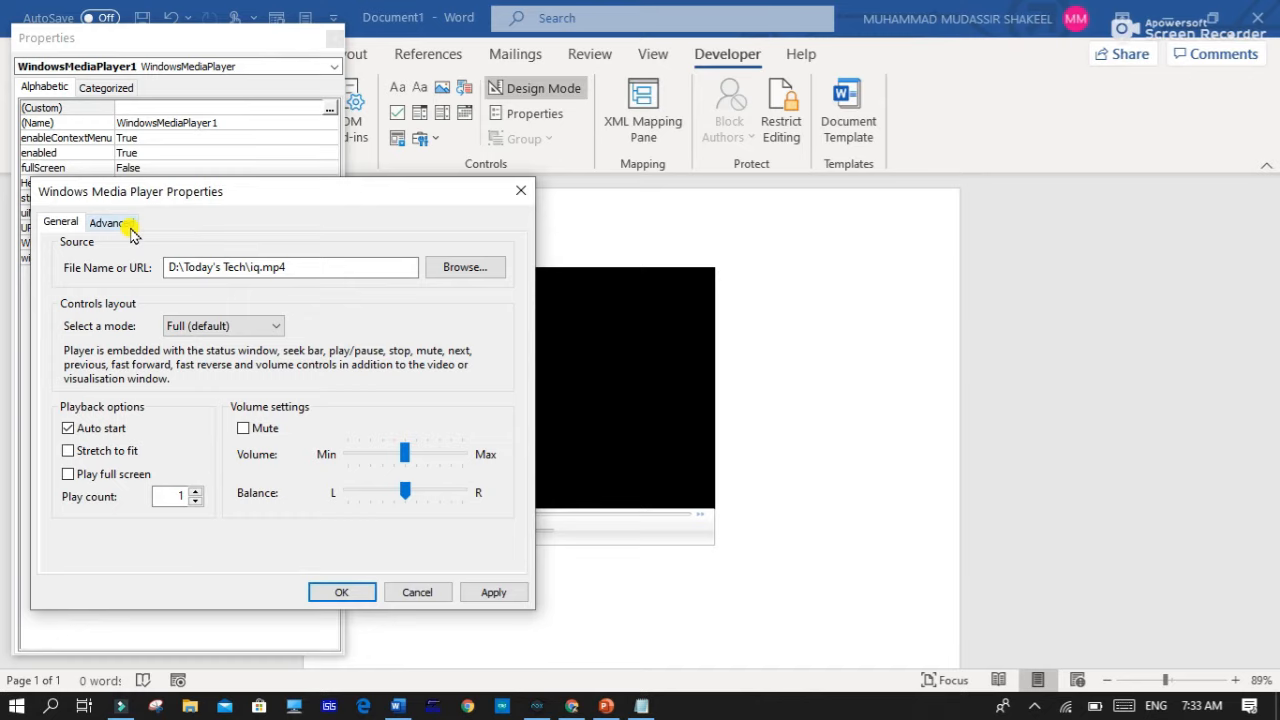
Enable Windowless video on the Advanced tab, confirm, and close the Properties pane.
left_click(111, 222)
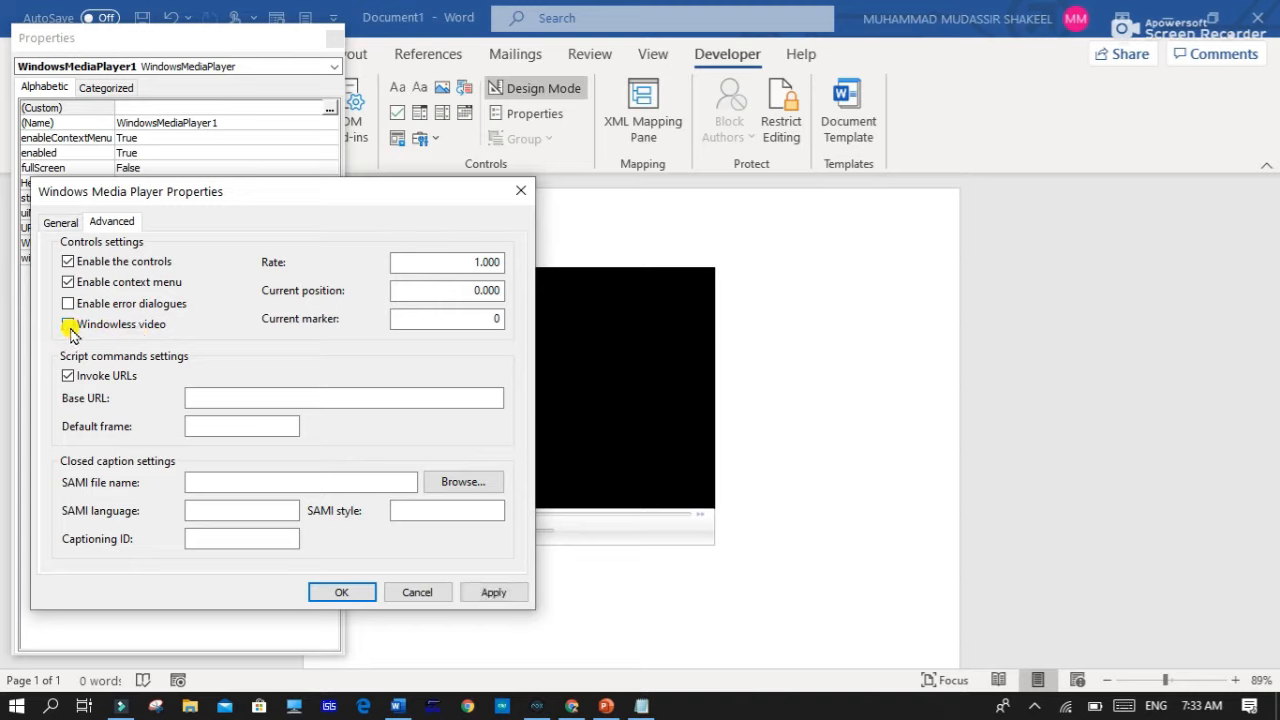
left_click(68, 324)
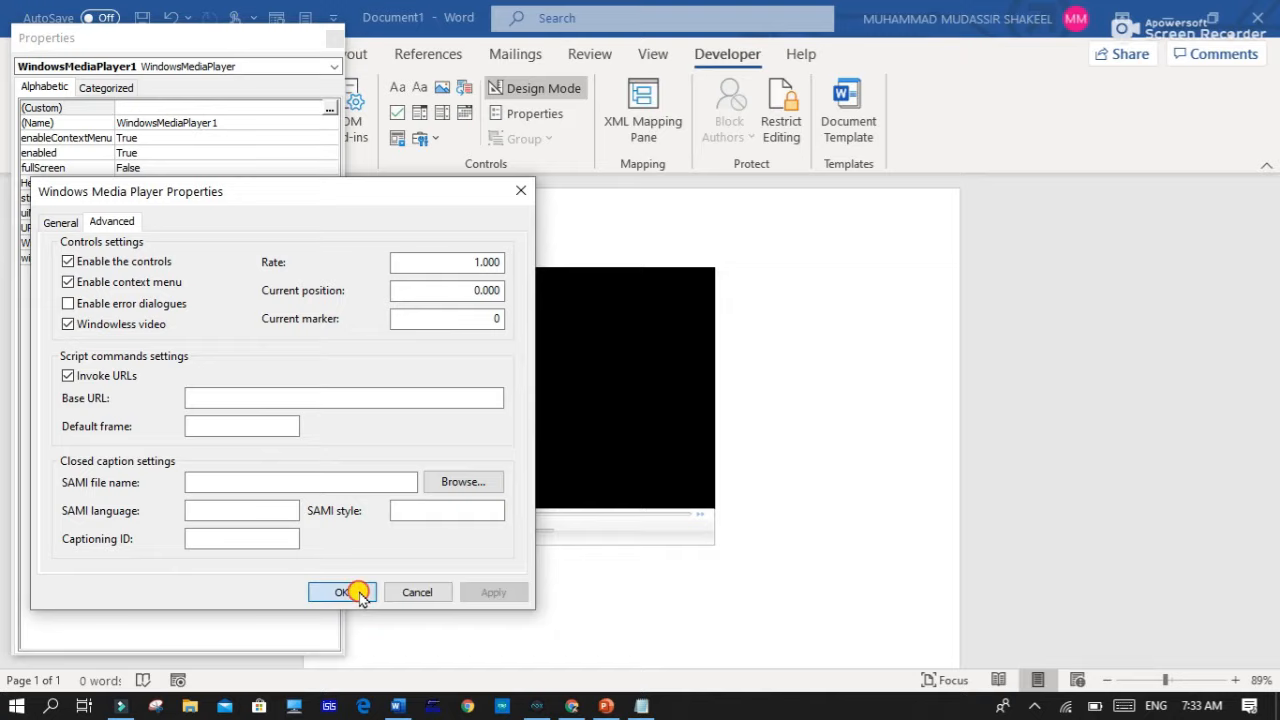
left_click(340, 591)
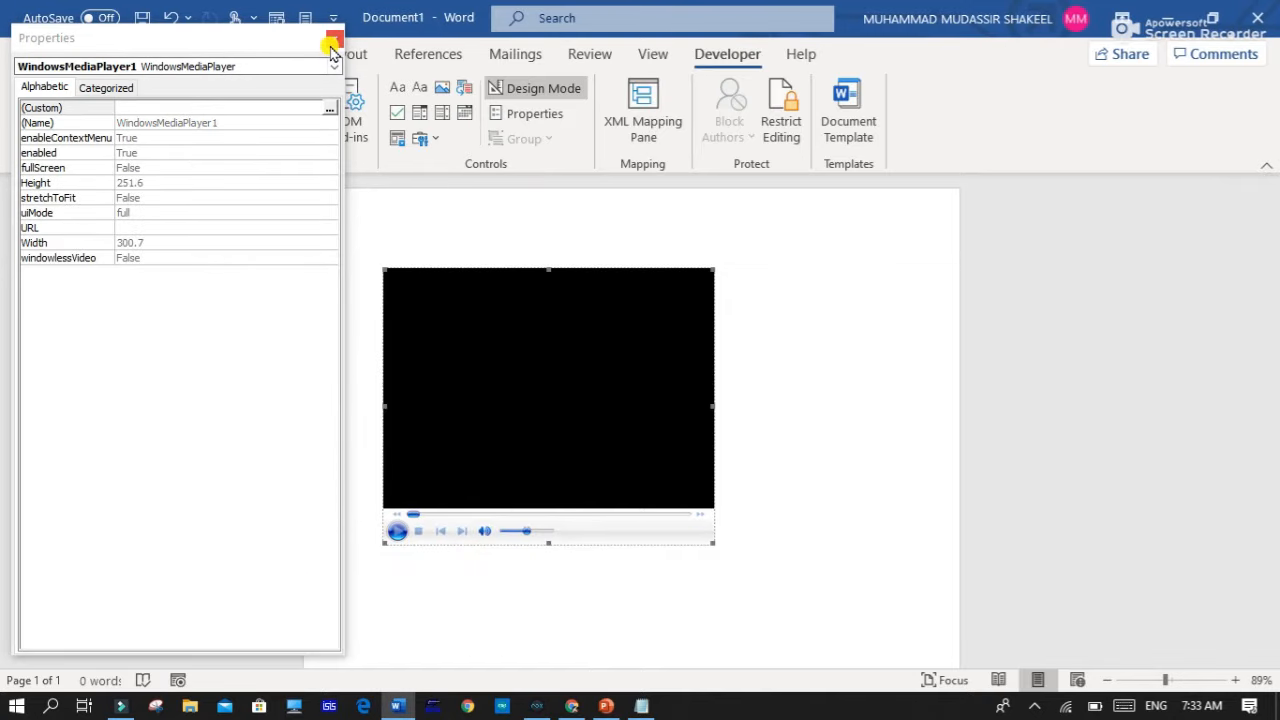
left_click(333, 45)
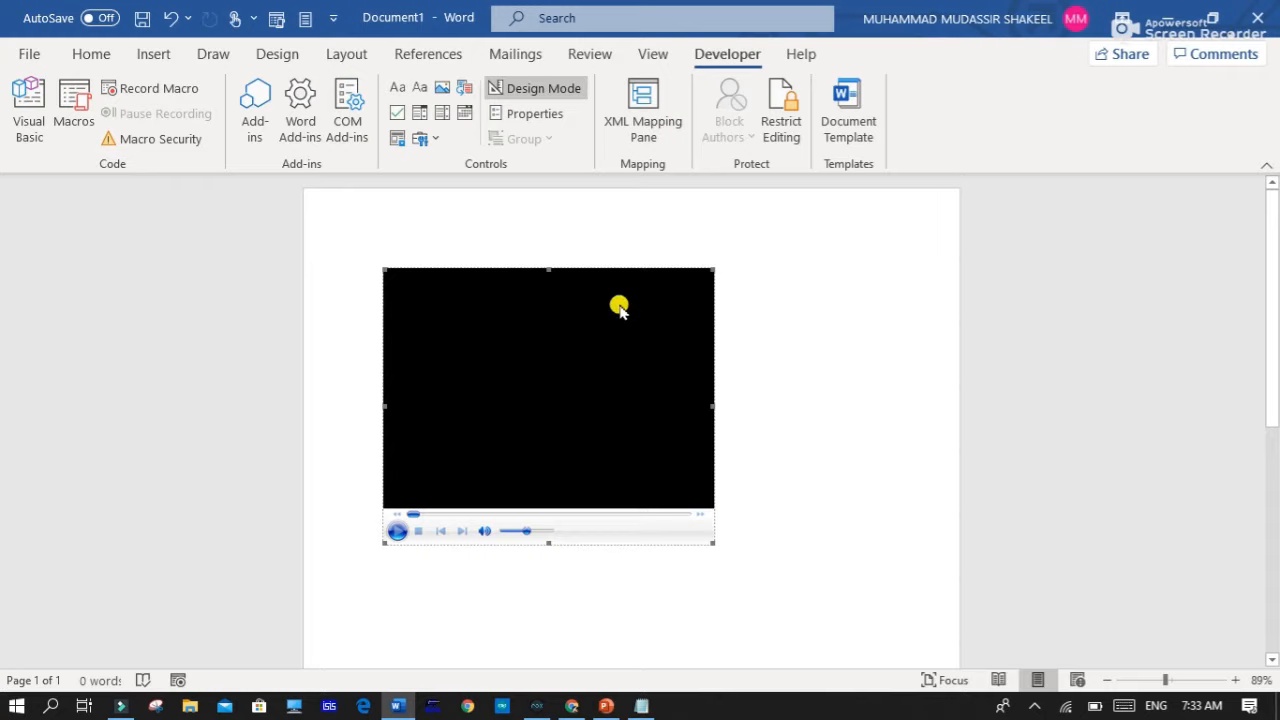
mouse_move(585, 115)
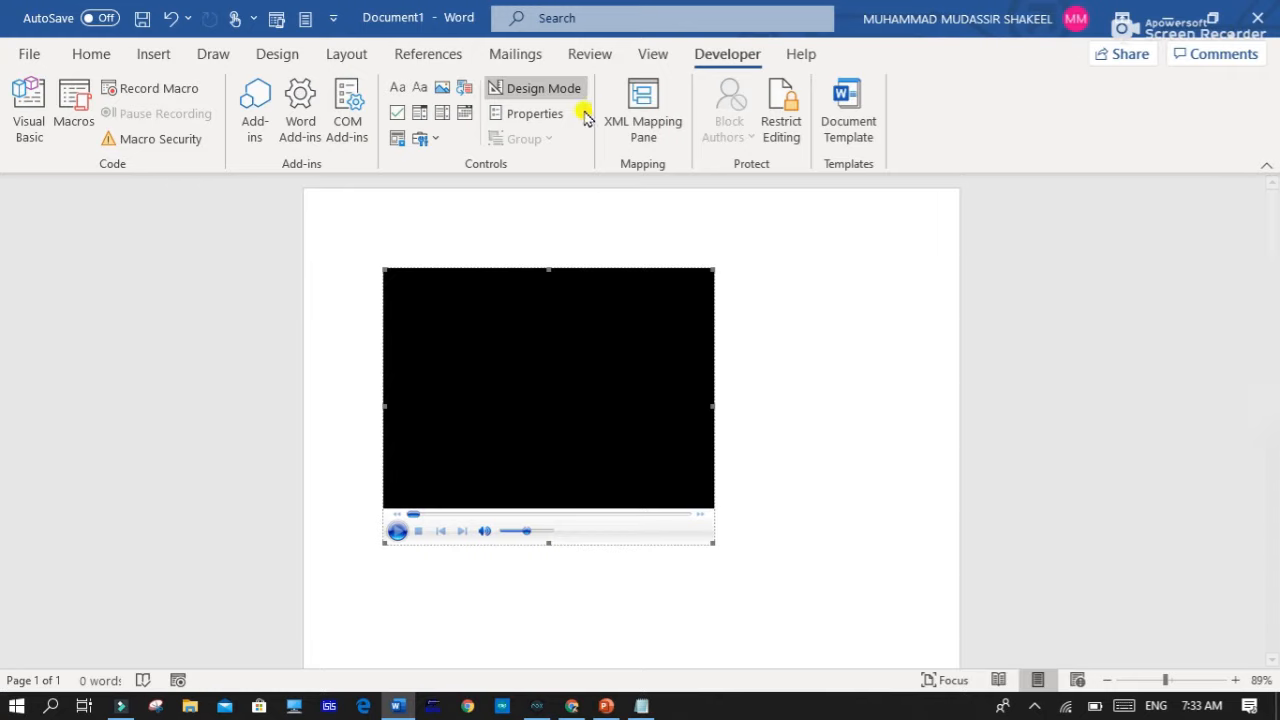
mouse_move(535, 90)
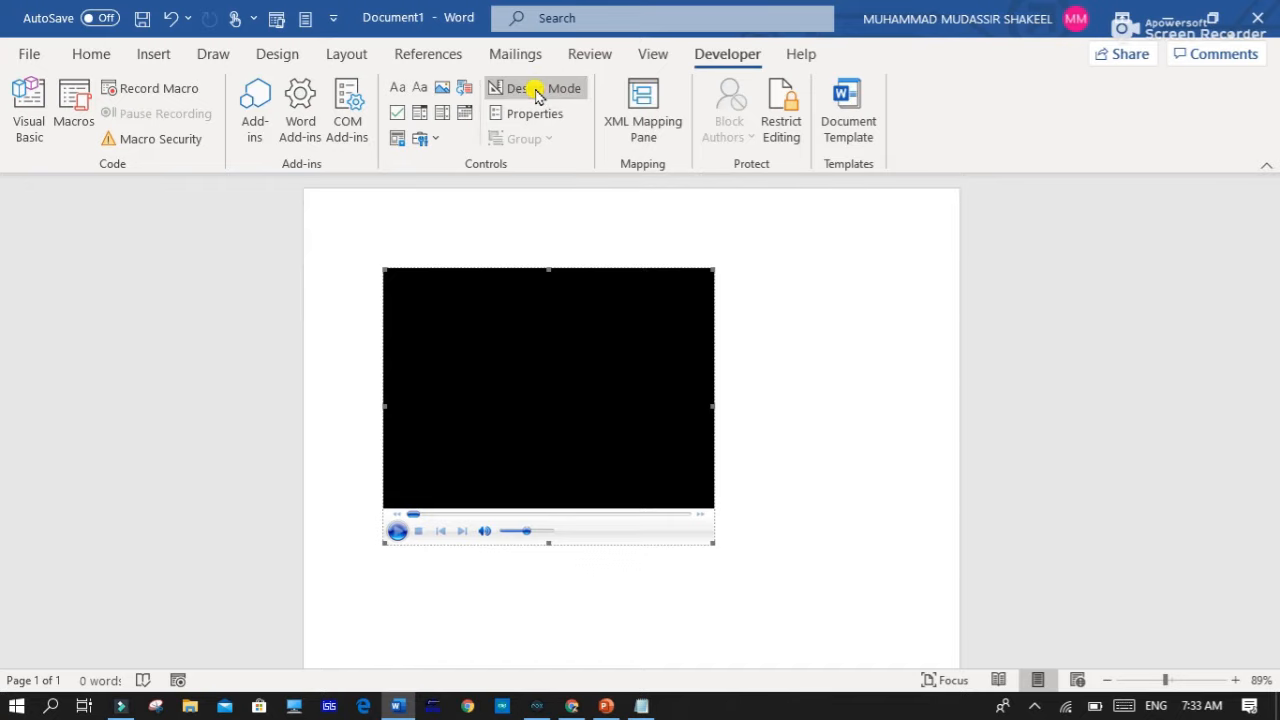
Turn off Design Mode so the iq video plays, then switch to Read Mode.
left_click(398, 529)
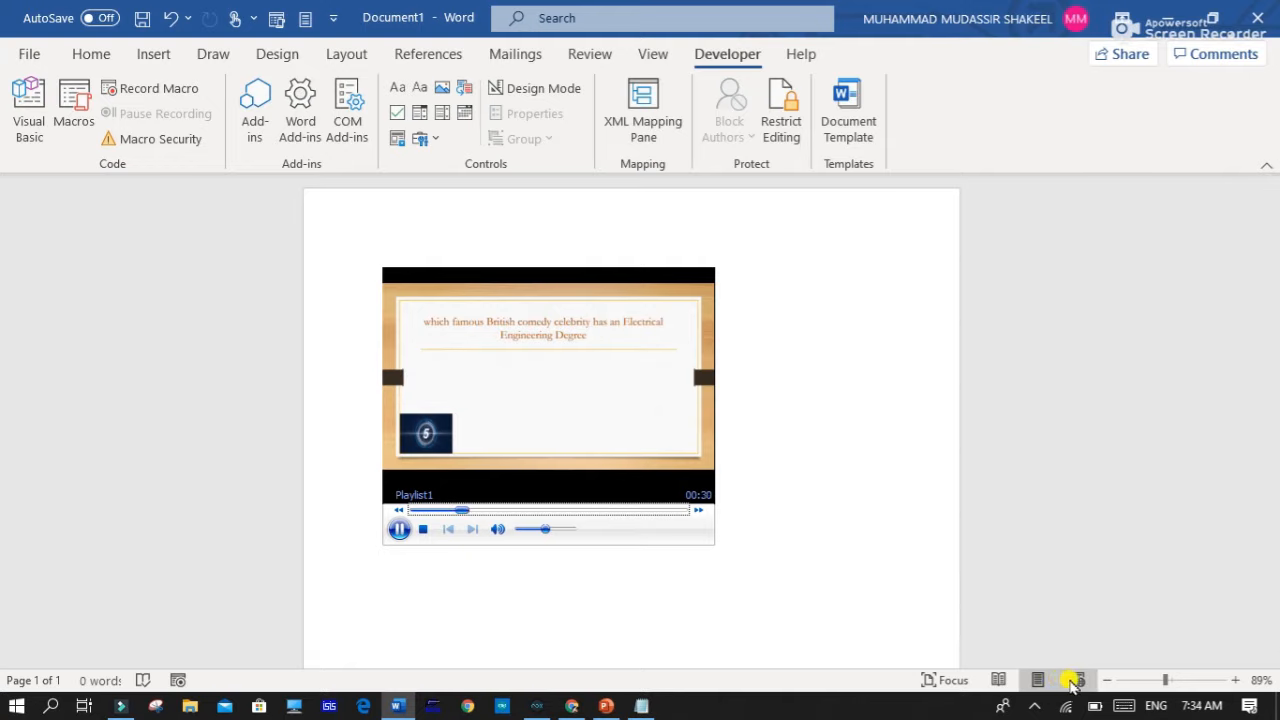
left_click(993, 680)
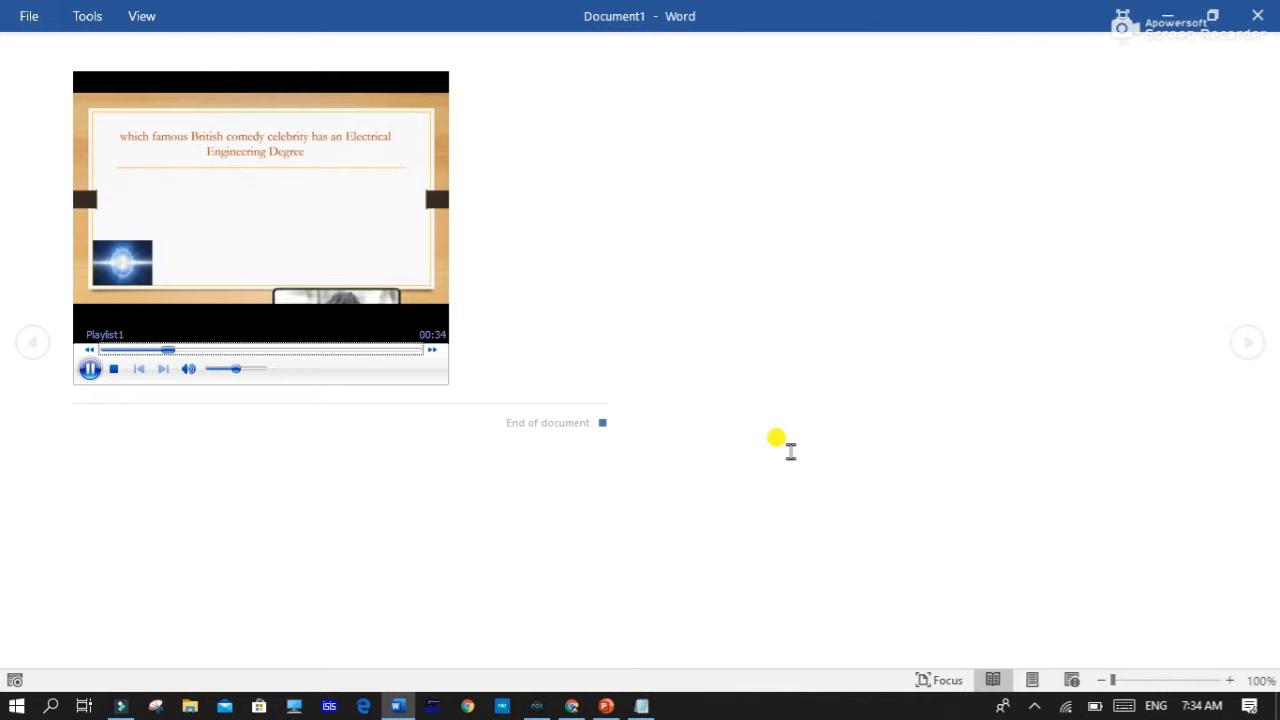